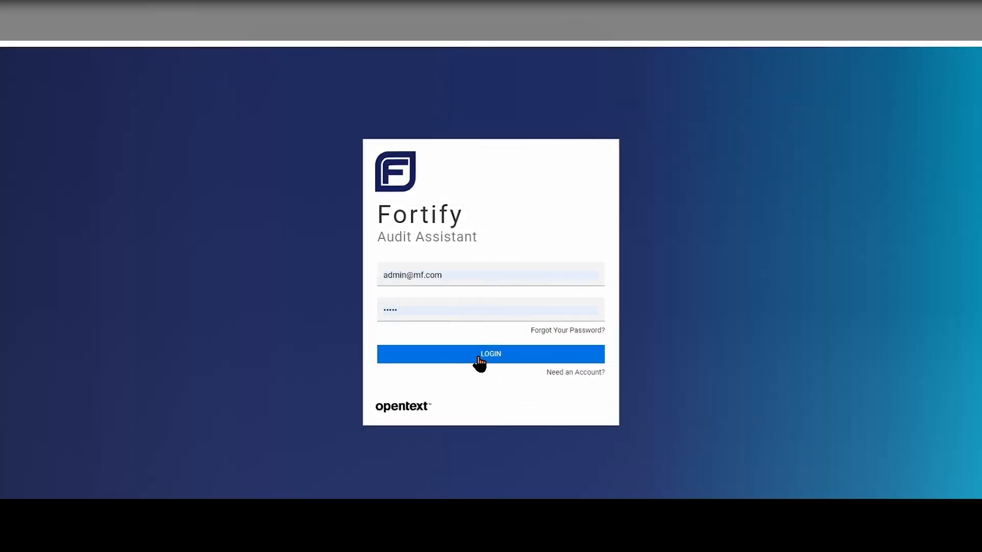
# Sign in to Audit Assistant and switch to the mareksTenant tenant from the account menu
pyautogui.click(490, 354)
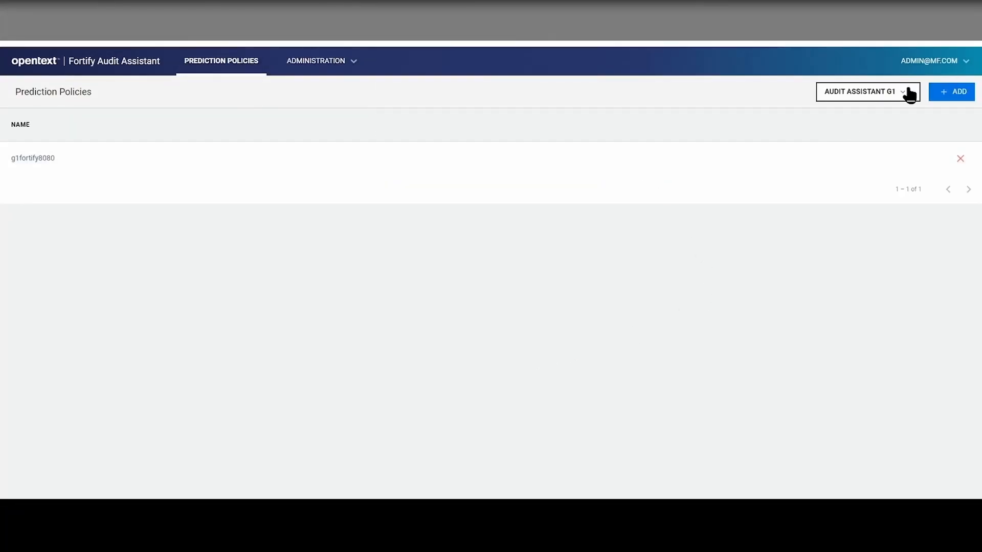
pyautogui.click(934, 60)
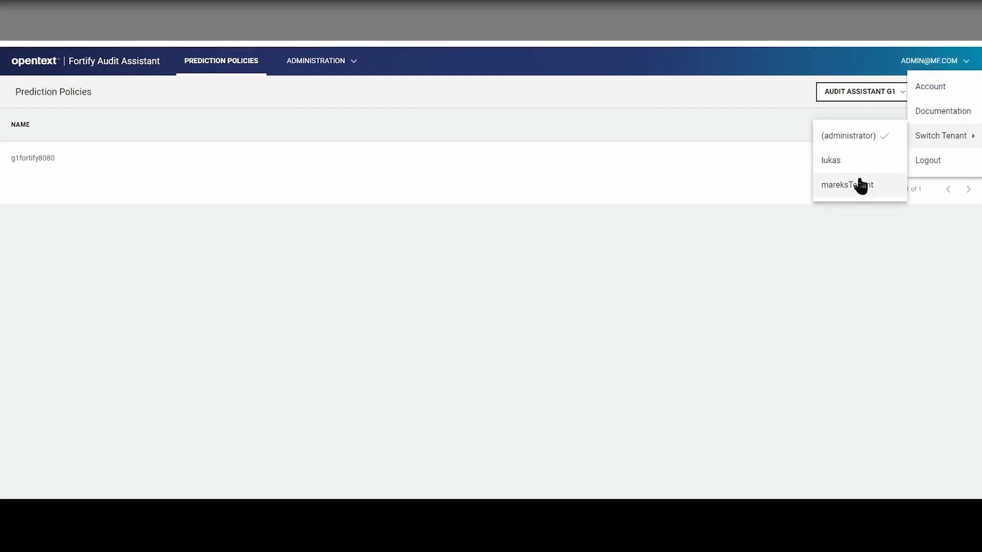
pyautogui.click(847, 185)
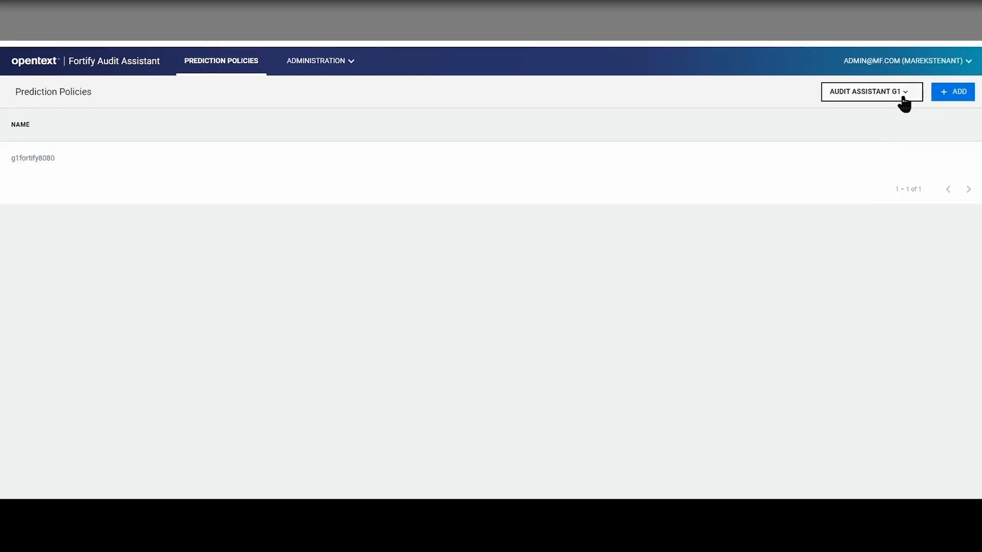
# Draft policy AA-2.0-FP90E90-Tenant with its demo description and both thresholds at 90%
pyautogui.click(952, 91)
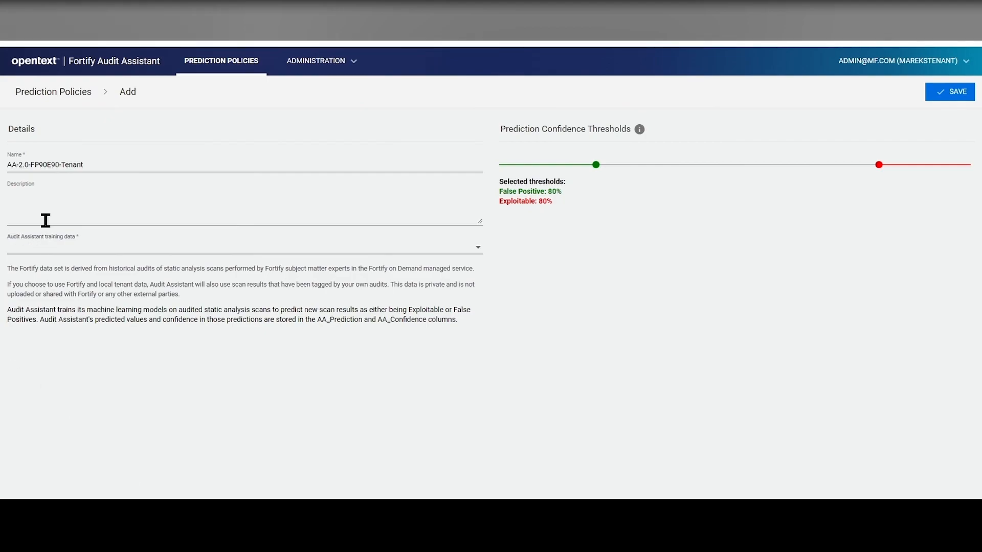
pyautogui.write('Audit Assistant G2 Policy for demo - False Positive threshold at 90% and Exploitable threshold at 90%')
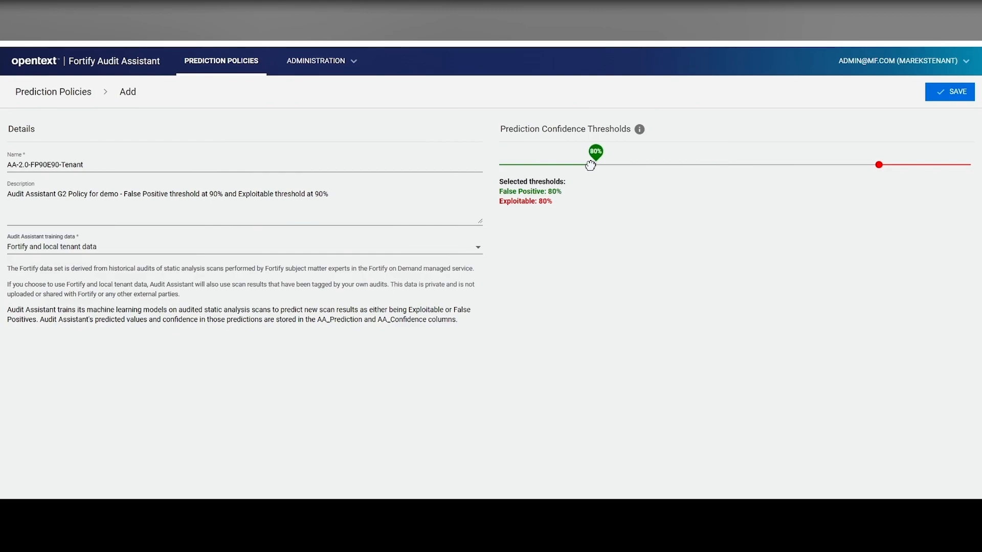
pyautogui.moveTo(594, 164); pyautogui.dragTo(546, 164)
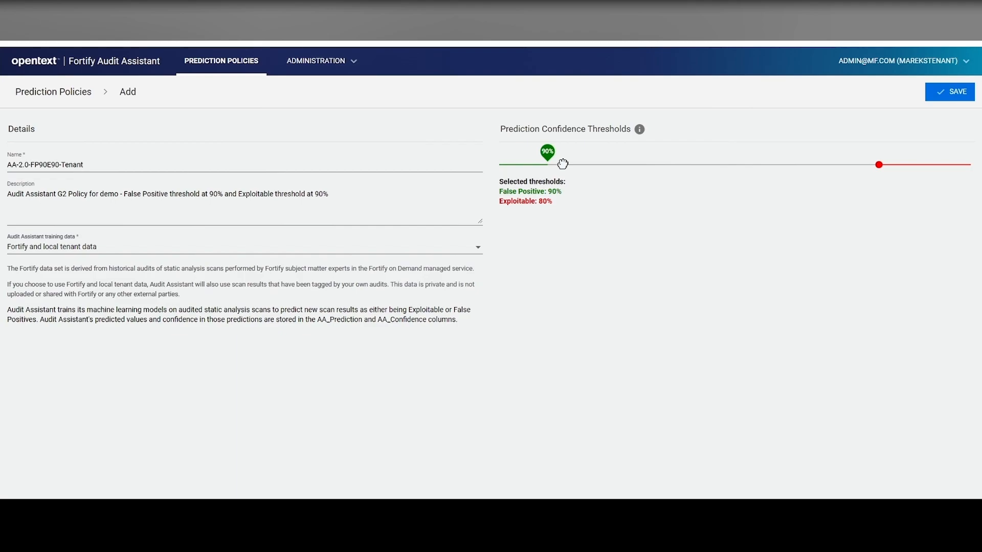
pyautogui.moveTo(710, 170)
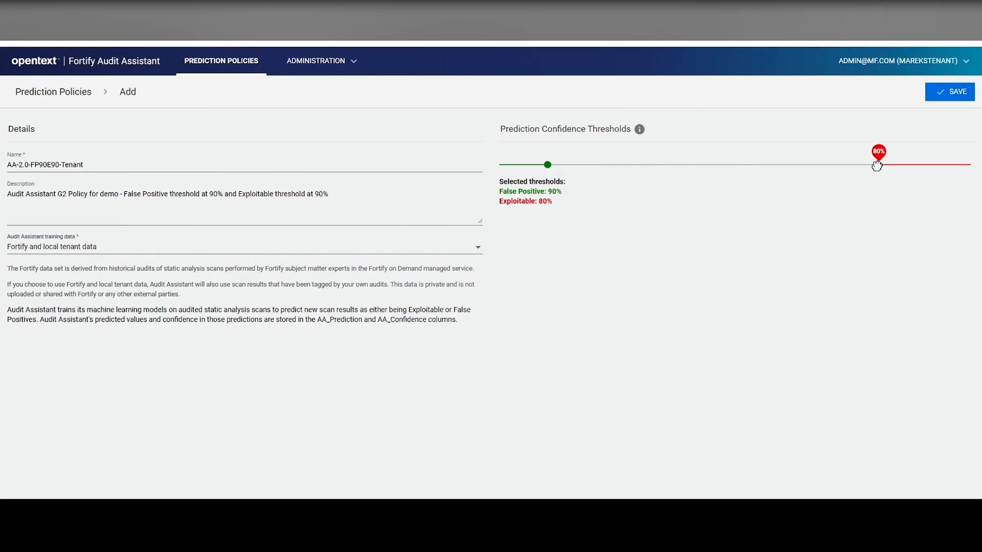
pyautogui.moveTo(878, 163); pyautogui.dragTo(925, 164)
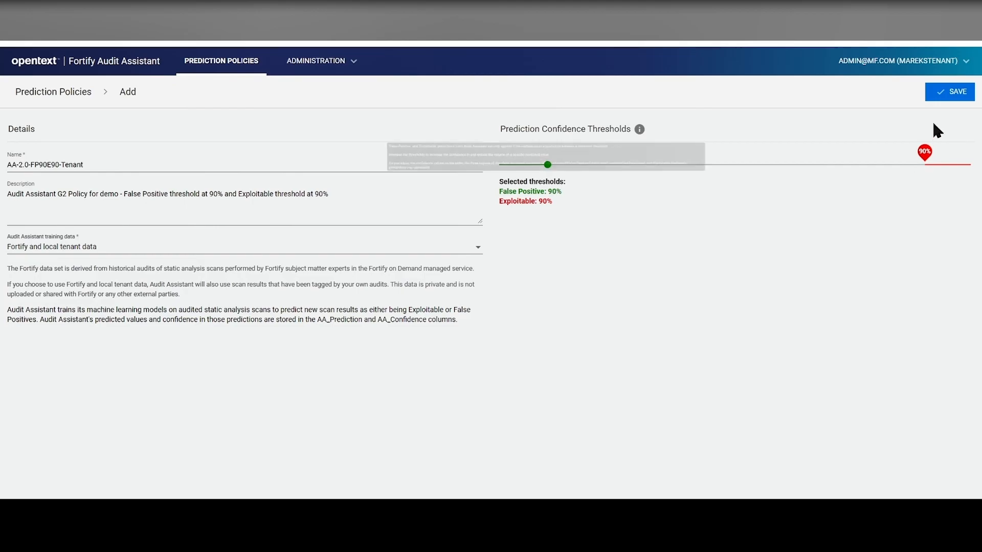
# Save the new policy and review AA-2.0-FP90E90-Tenant's 90% thresholds in the list
pyautogui.click(950, 91)
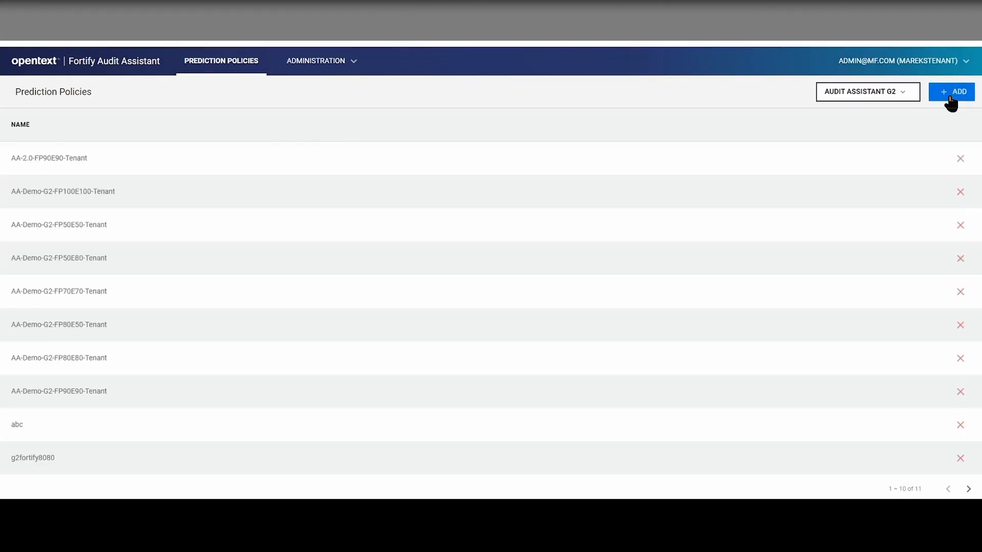
pyautogui.click(49, 158)
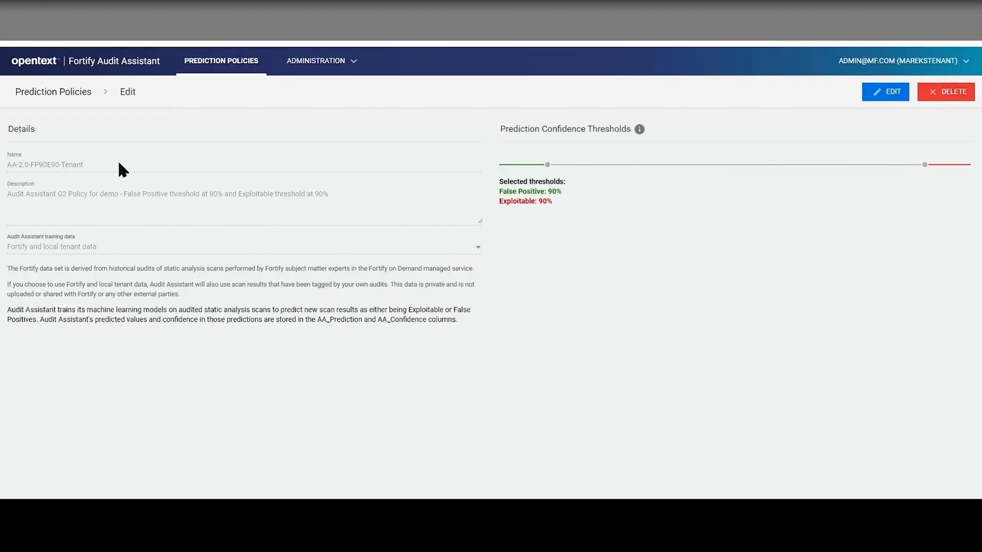
pyautogui.moveTo(506, 221)
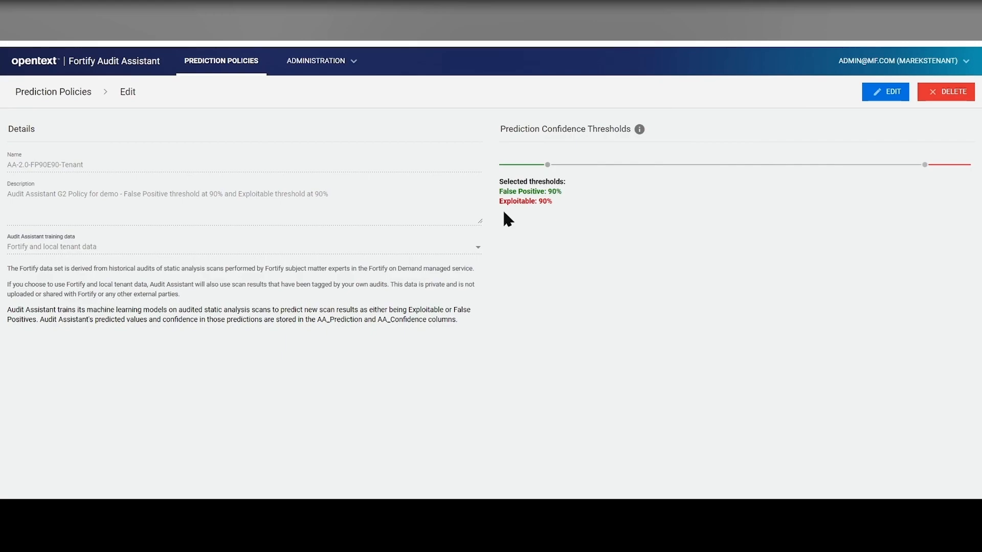
pyautogui.moveTo(647, 208)
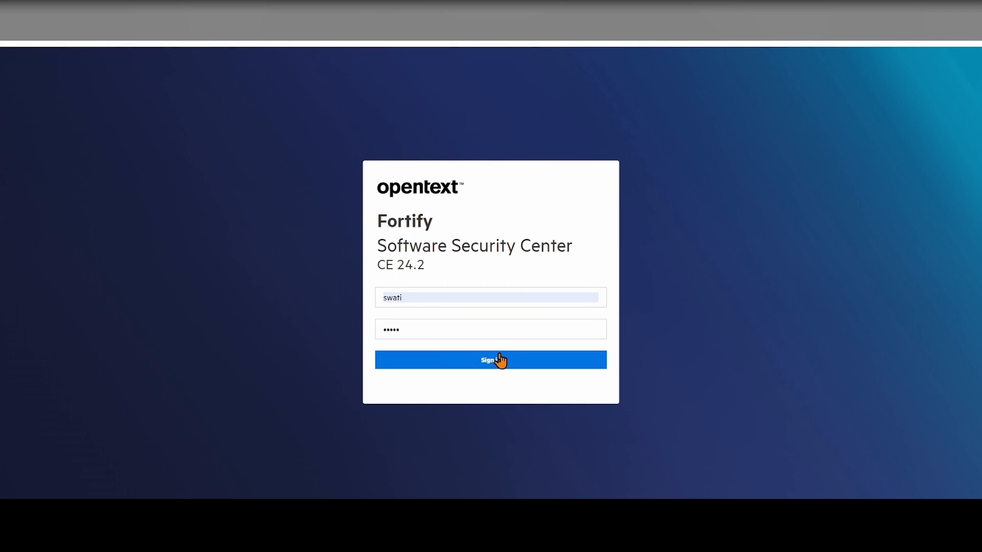
# Sign in to SSC and open version 1.0 of AA-Demo-Application
pyautogui.click(490, 360)
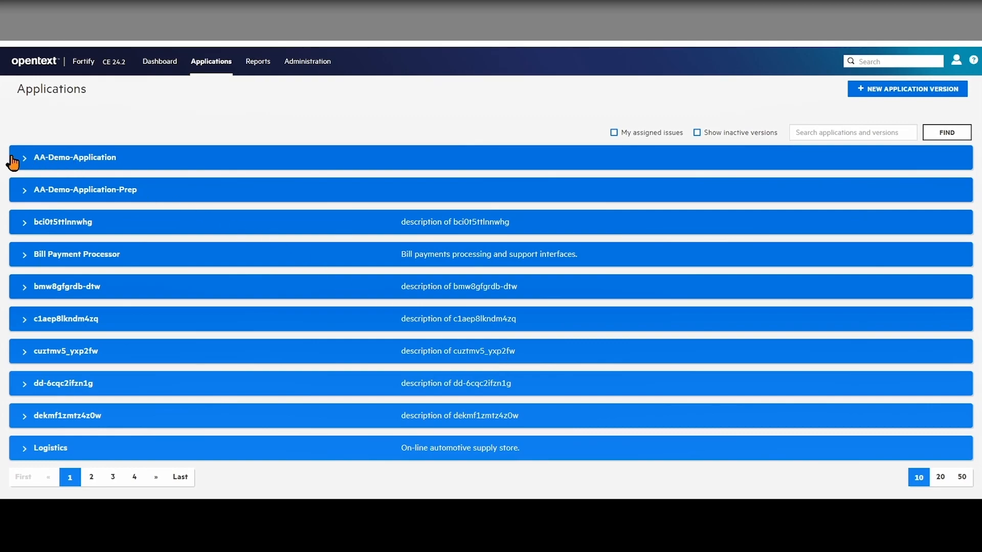
pyautogui.click(24, 158)
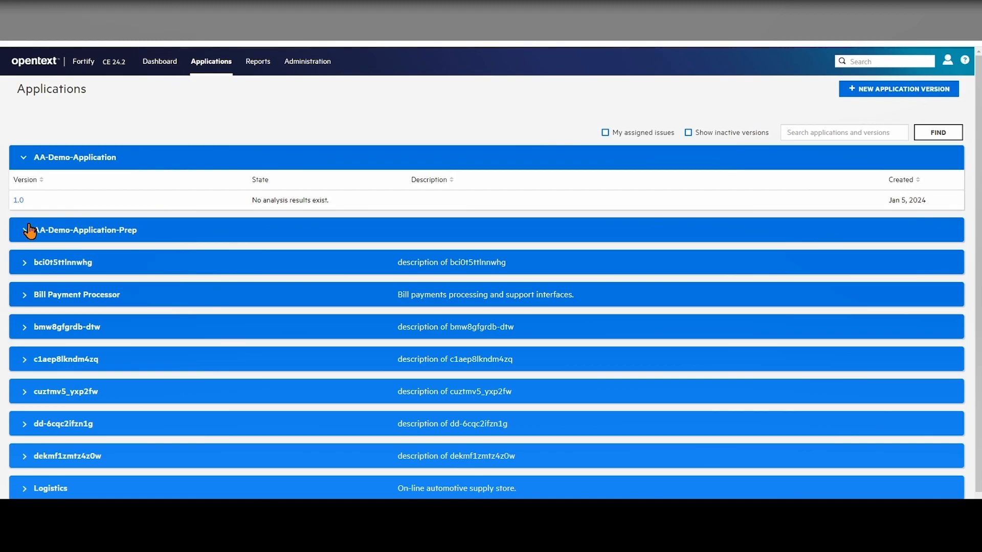
pyautogui.click(18, 199)
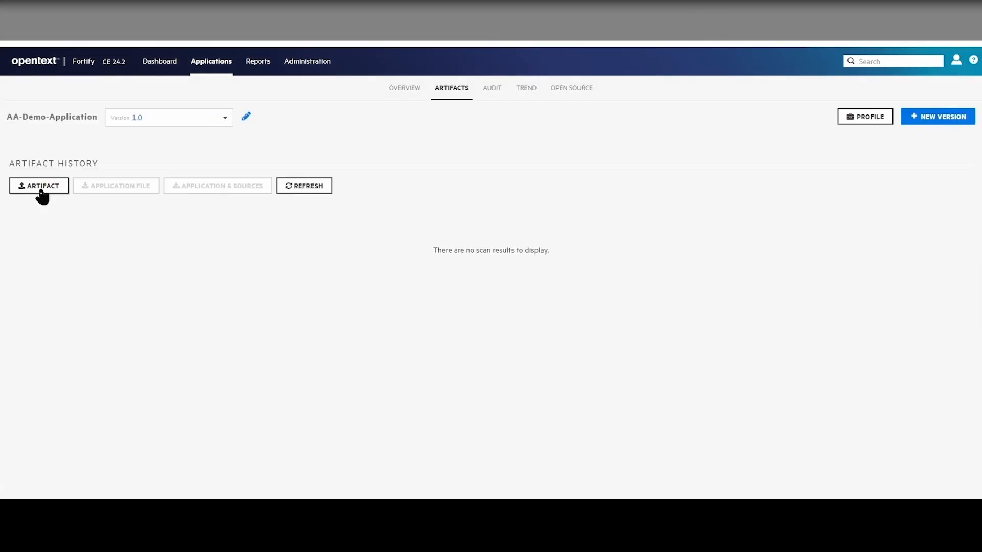
# Upload the Anonymized_Demo.fpr scan artifact into version 1.0
pyautogui.click(38, 185)
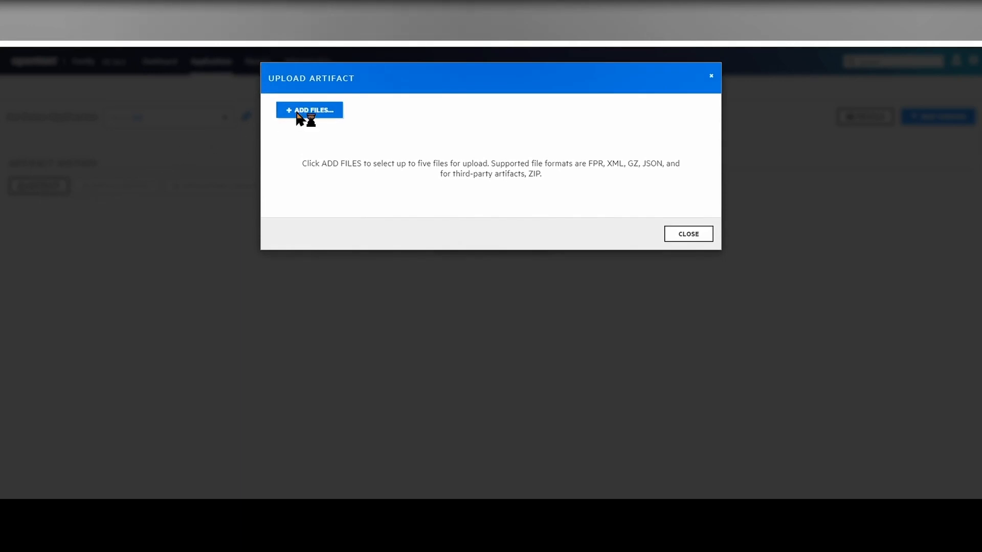
pyautogui.click(309, 111)
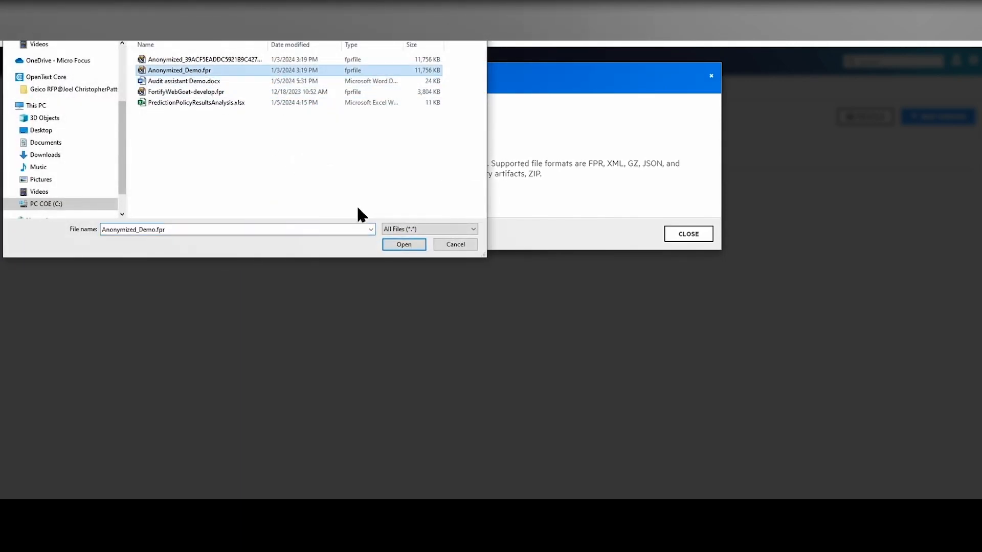
pyautogui.click(403, 245)
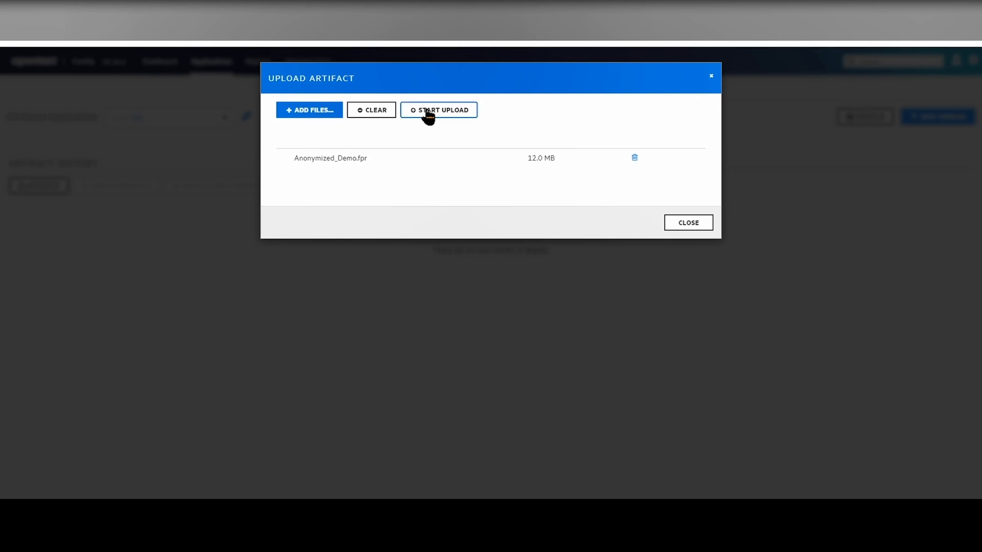
pyautogui.click(442, 109)
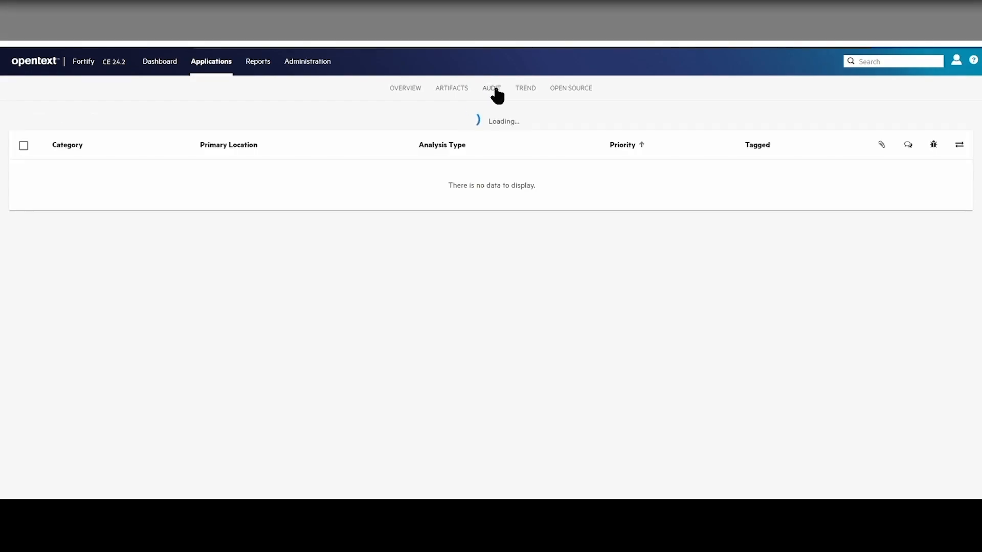
# View all issues of every severity on the Audit page, then head to administration
pyautogui.click(492, 88)
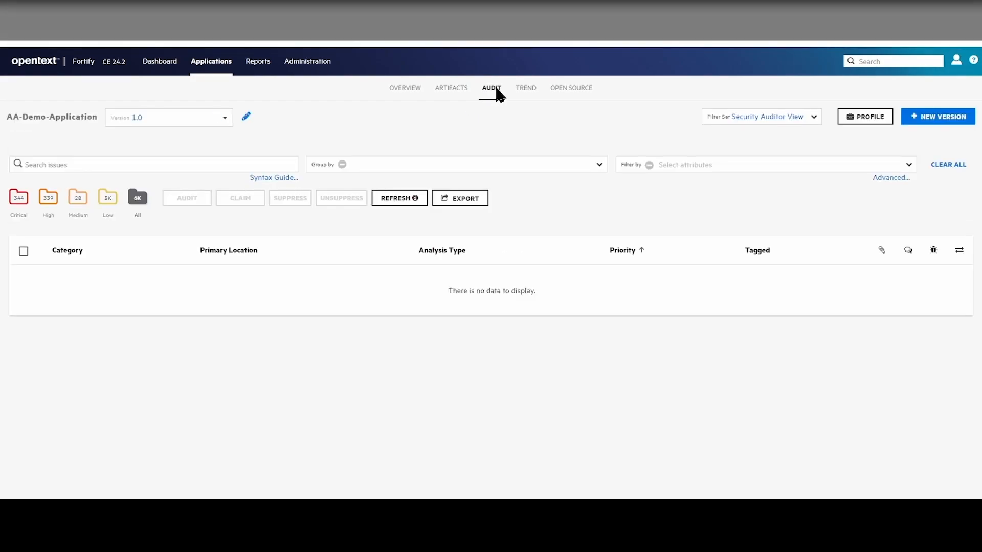
pyautogui.click(399, 198)
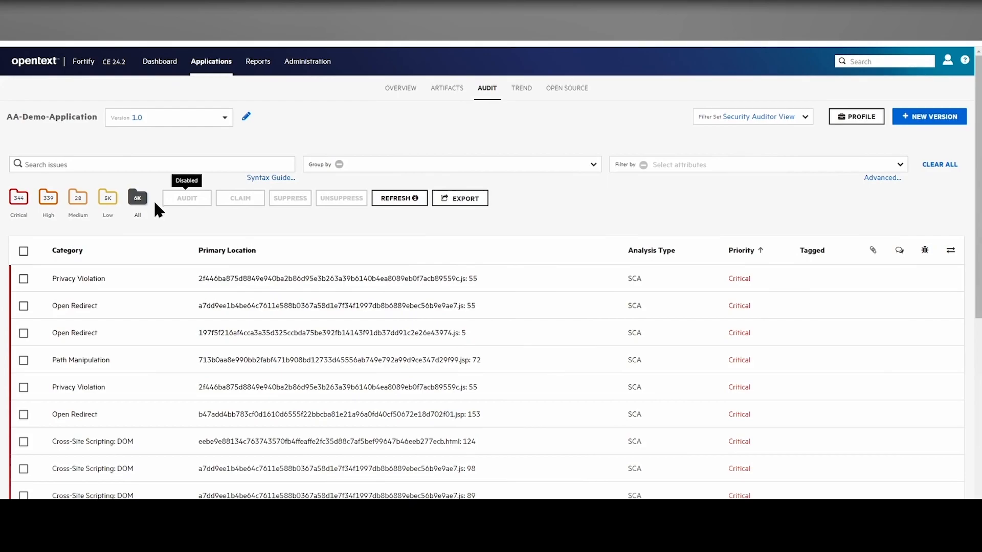
pyautogui.moveTo(156, 210)
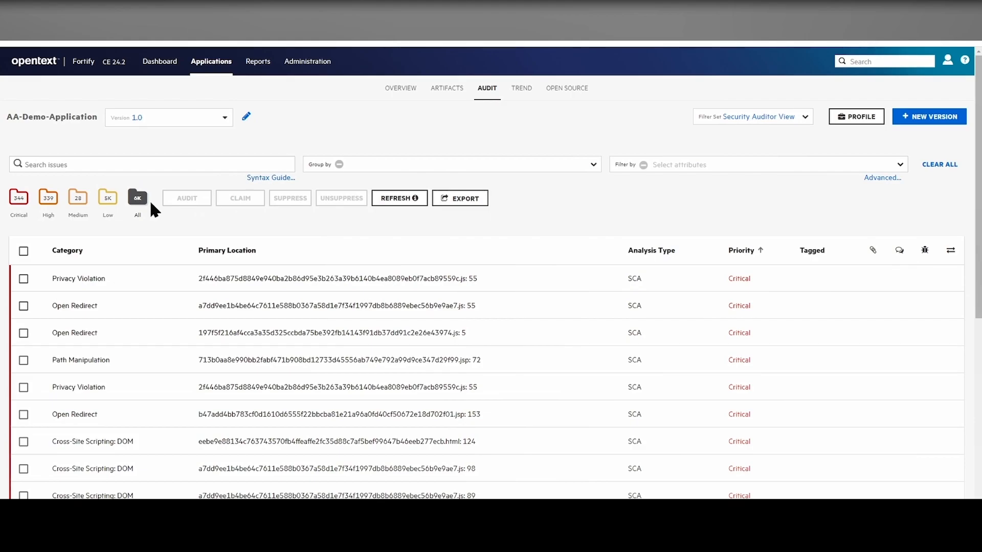
pyautogui.moveTo(137, 198)
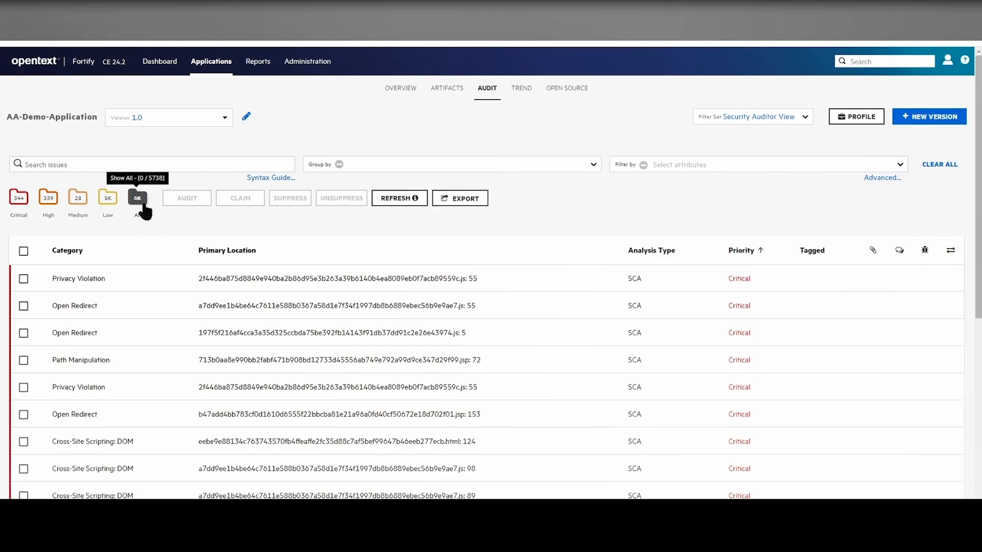
pyautogui.click(307, 61)
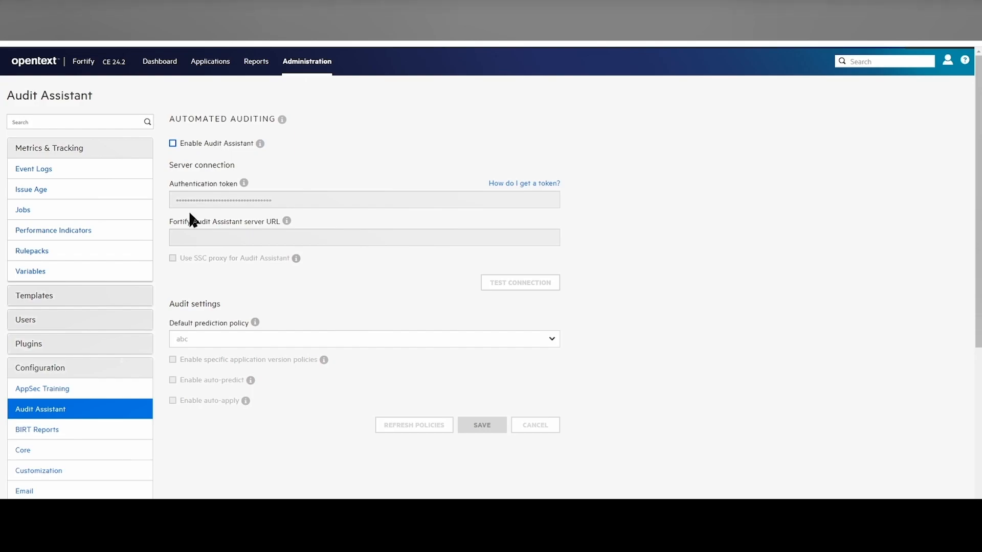
pyautogui.moveTo(172, 153)
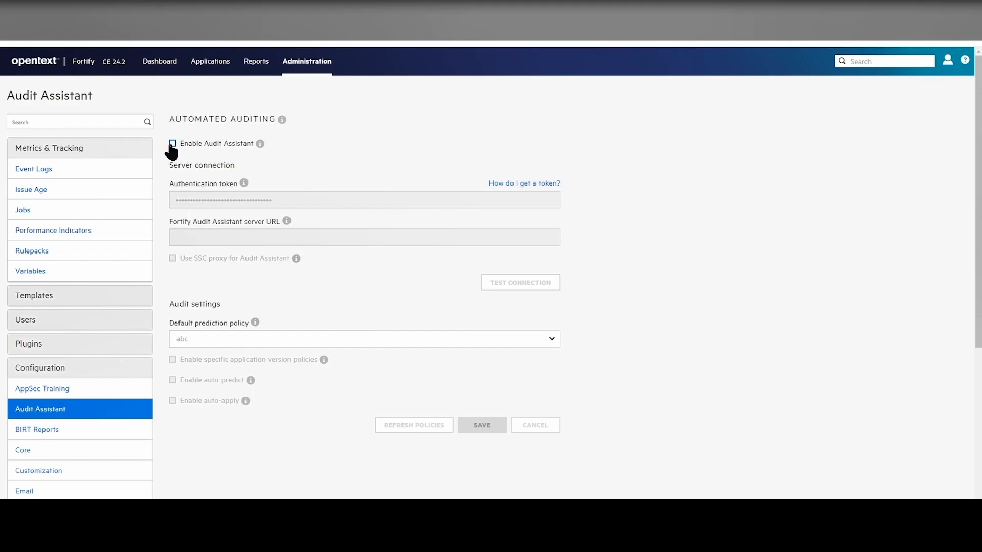
# Enable Audit Assistant, set and verify the server address, and save the configuration
pyautogui.click(172, 143)
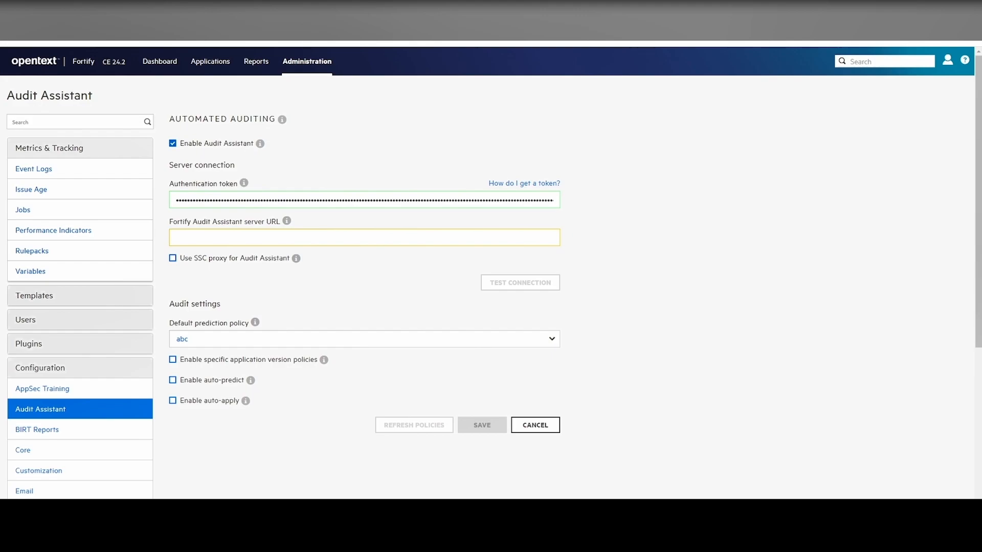
pyautogui.click(363, 237)
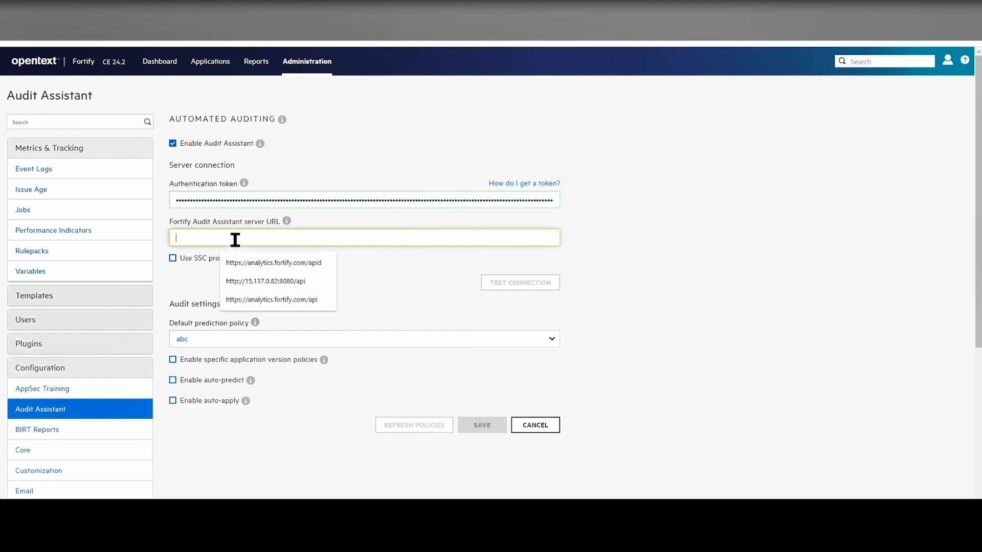
pyautogui.click(265, 280)
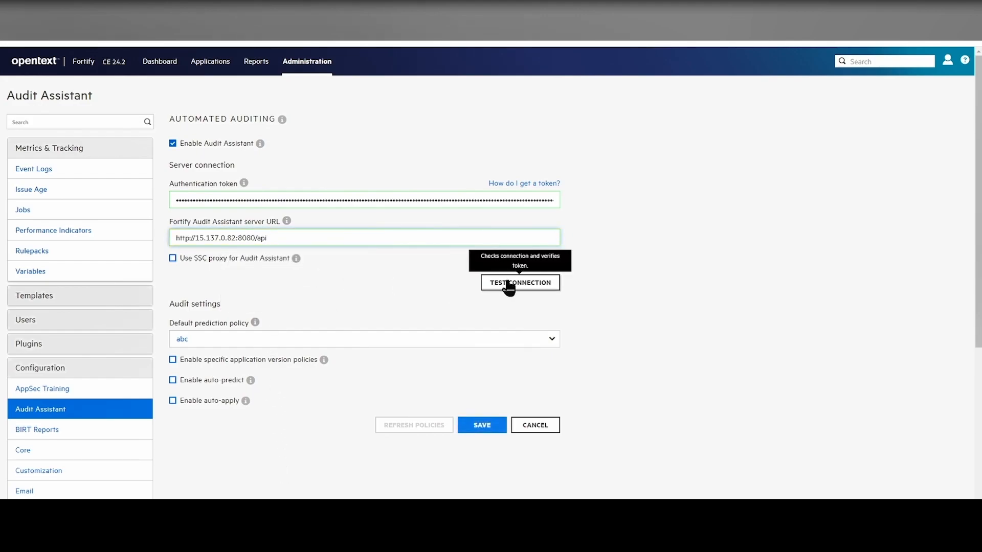
pyautogui.click(519, 282)
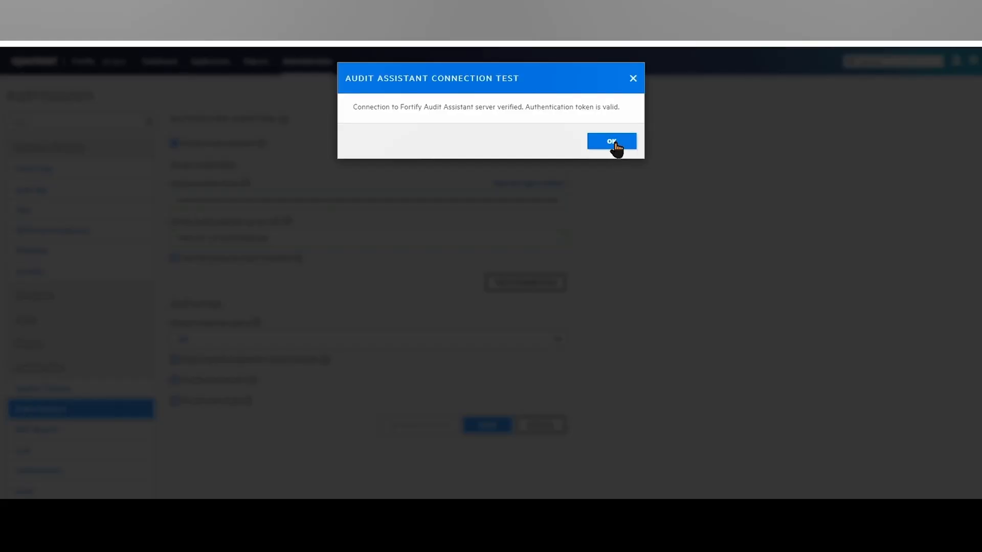
pyautogui.click(612, 141)
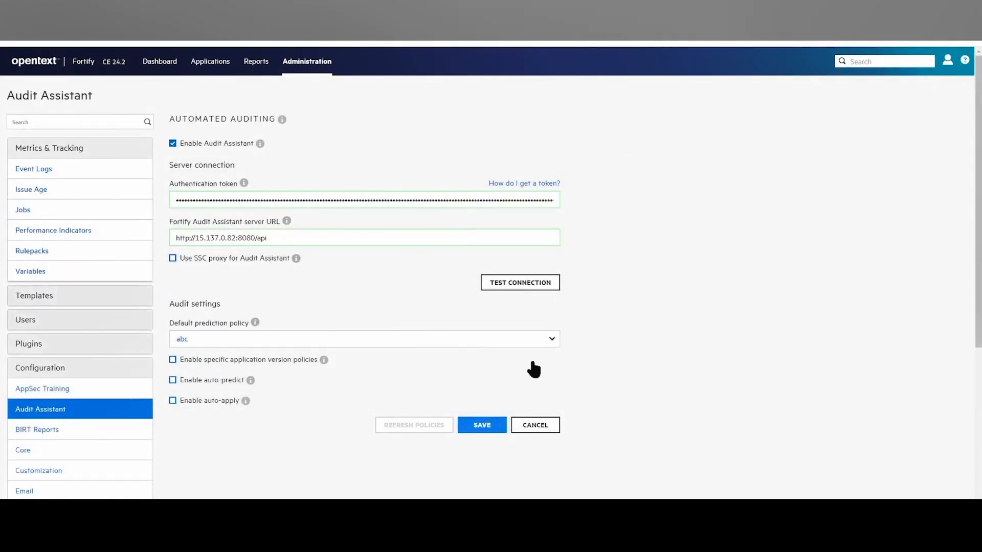
pyautogui.moveTo(481, 425)
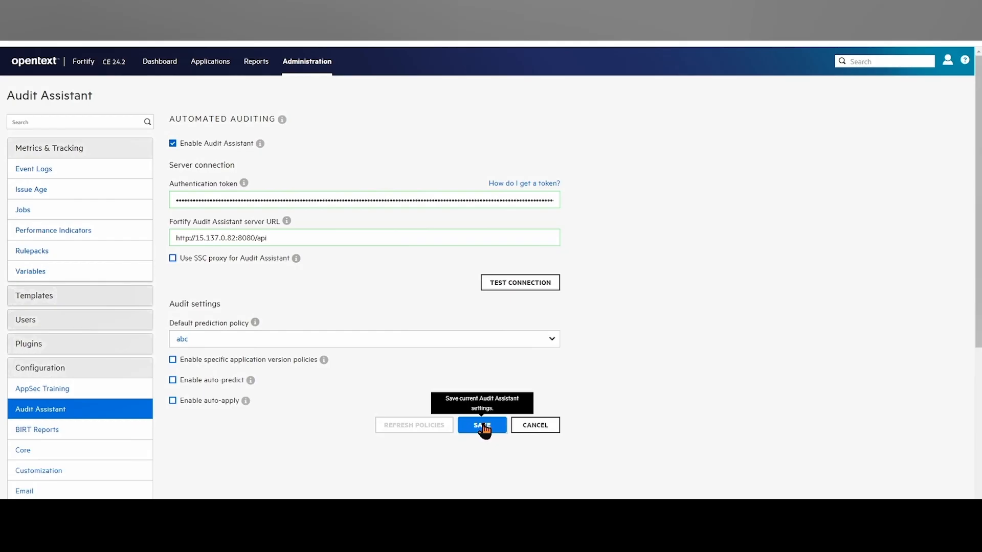
pyautogui.click(481, 425)
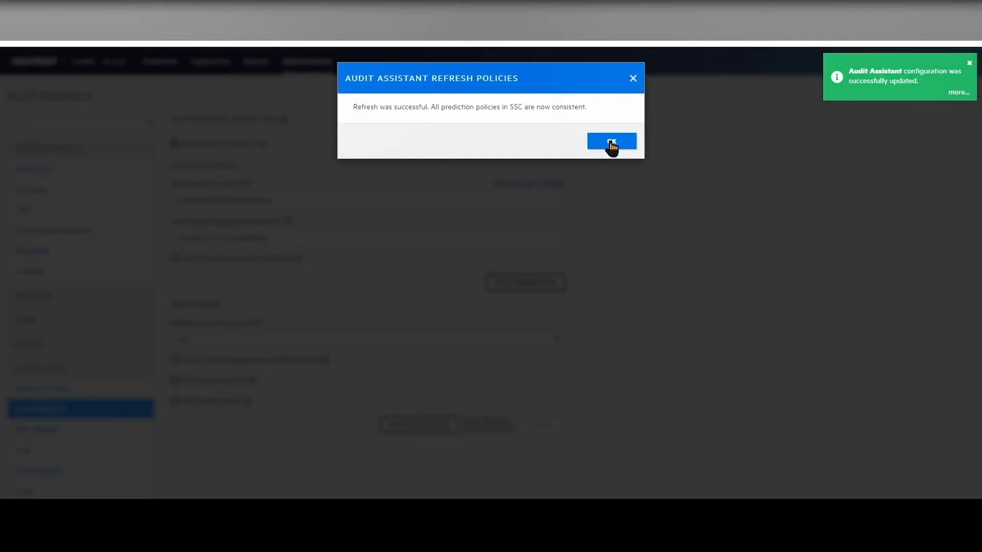
# Close the dialogs and send AA-Demo-Application's issues to Audit Assistant for processing
pyautogui.click(612, 141)
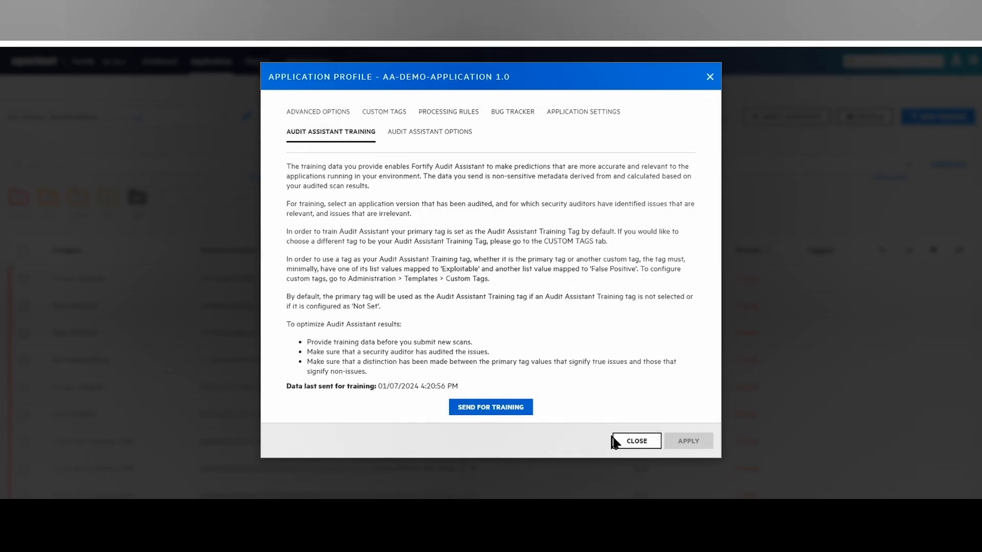
pyautogui.click(635, 441)
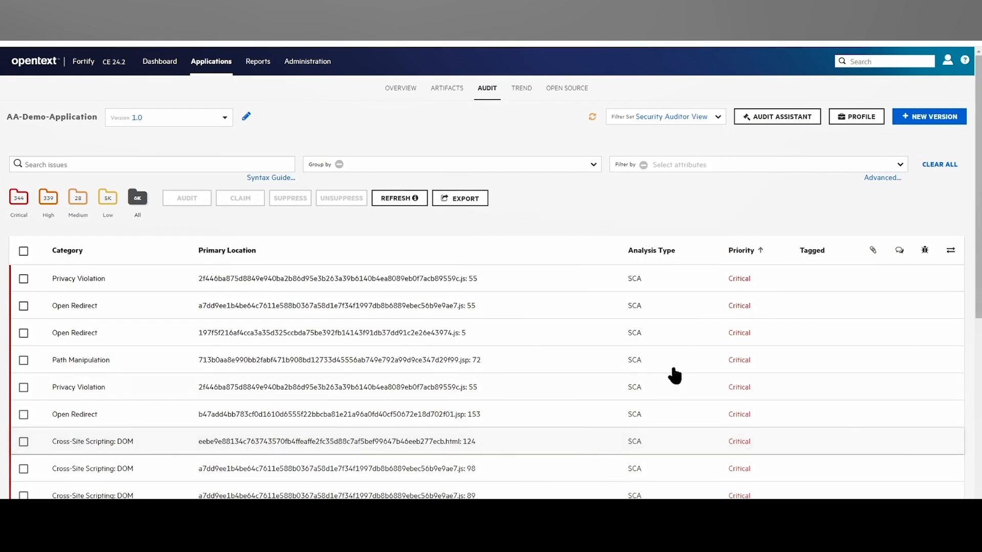
pyautogui.moveTo(777, 117)
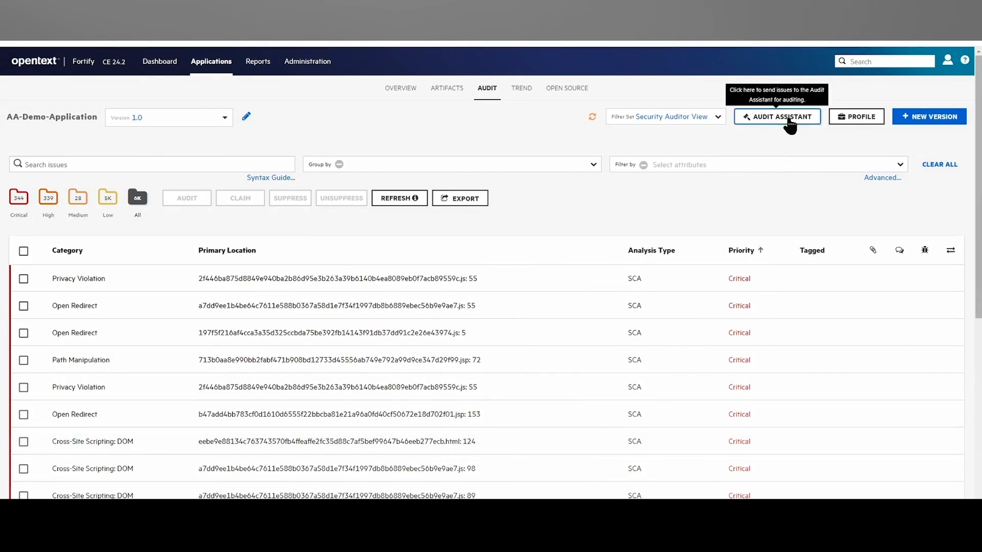
pyautogui.click(776, 116)
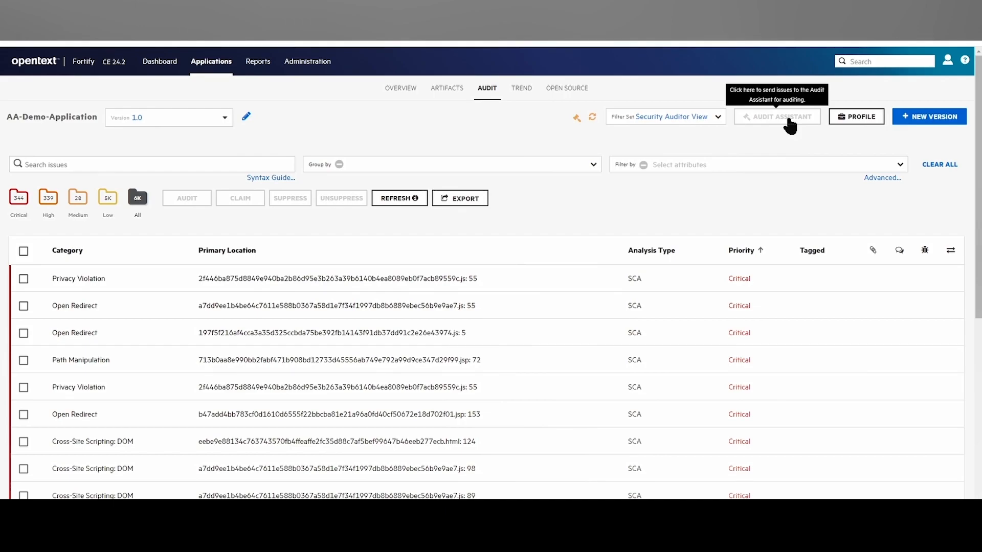
pyautogui.moveTo(593, 118)
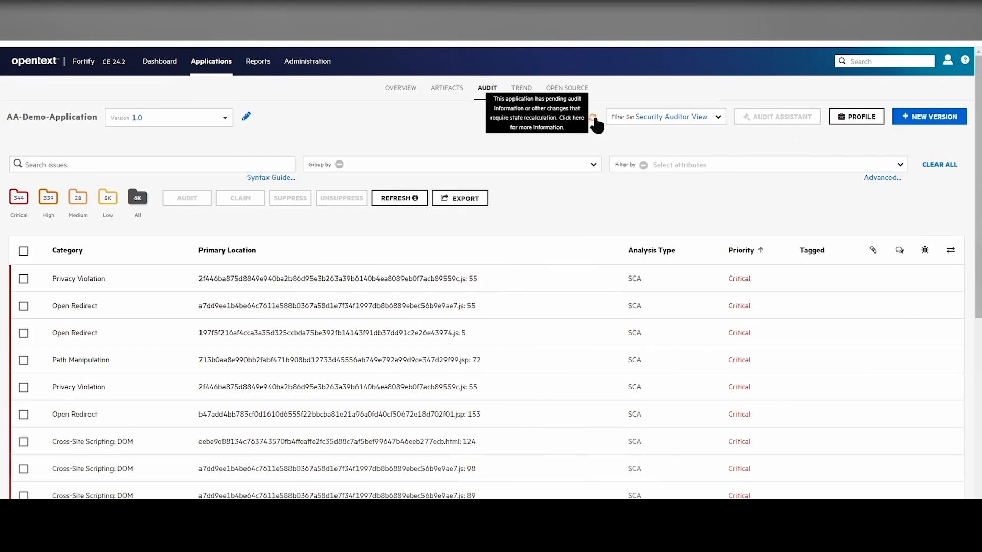
pyautogui.click(592, 117)
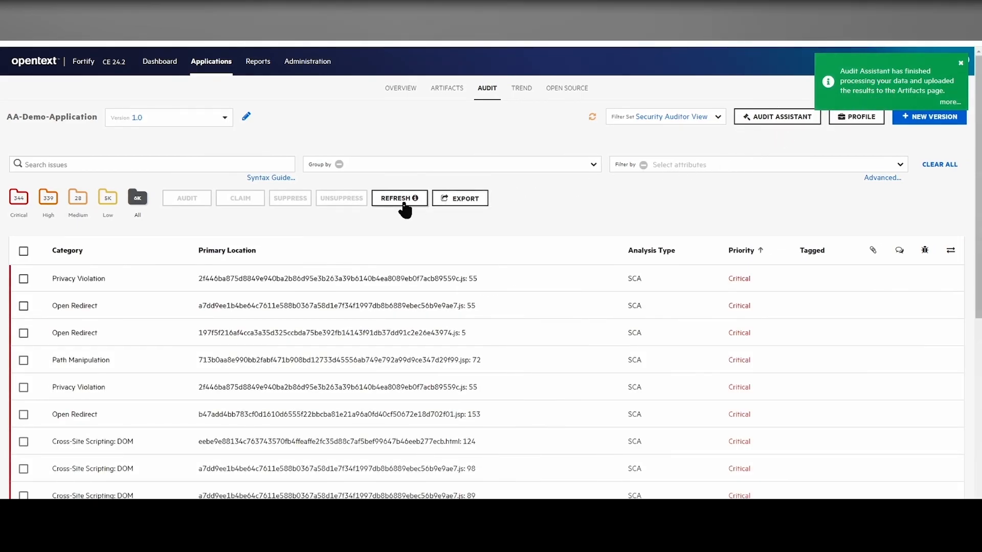
# Refresh the issue list and filter it to Exploitable issues
pyautogui.click(398, 197)
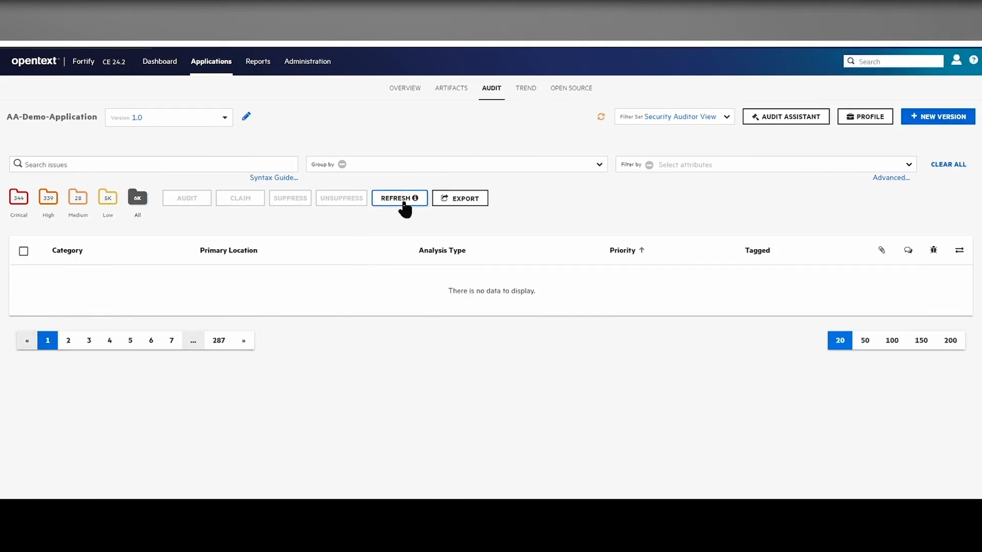
pyautogui.click(398, 198)
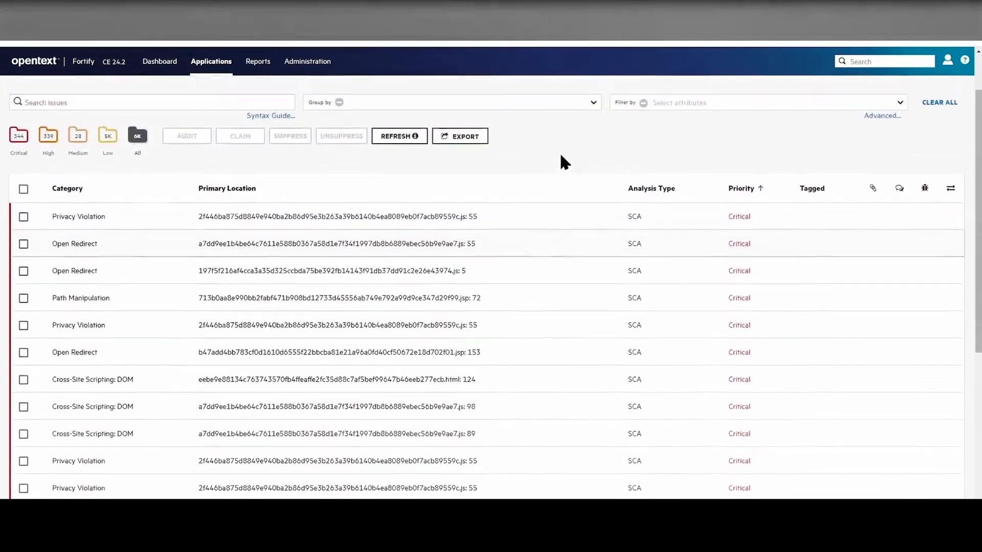
pyautogui.click(752, 149)
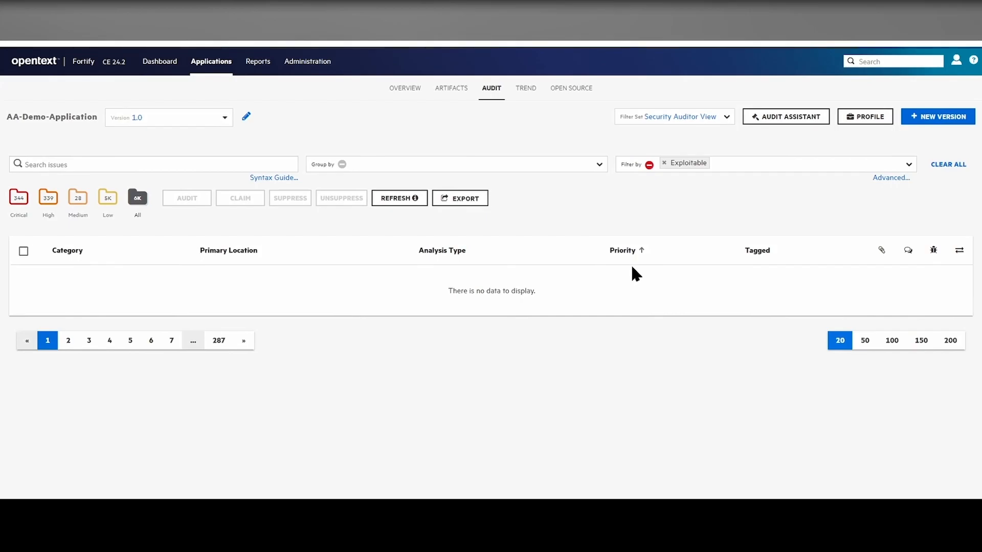
# Load the Exploitable-filtered list showing 141 issues, 131 of them Critical
pyautogui.click(399, 198)
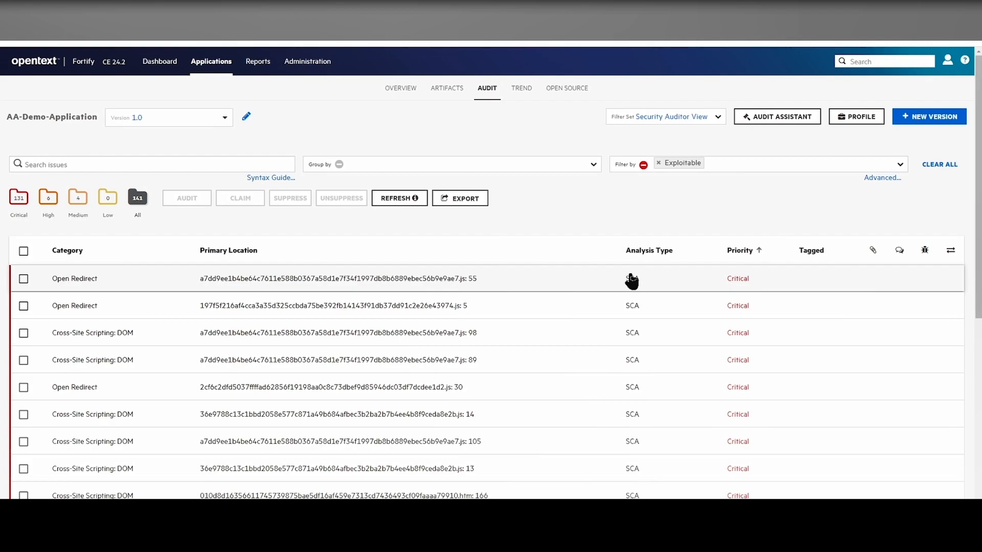
pyautogui.moveTo(137, 198)
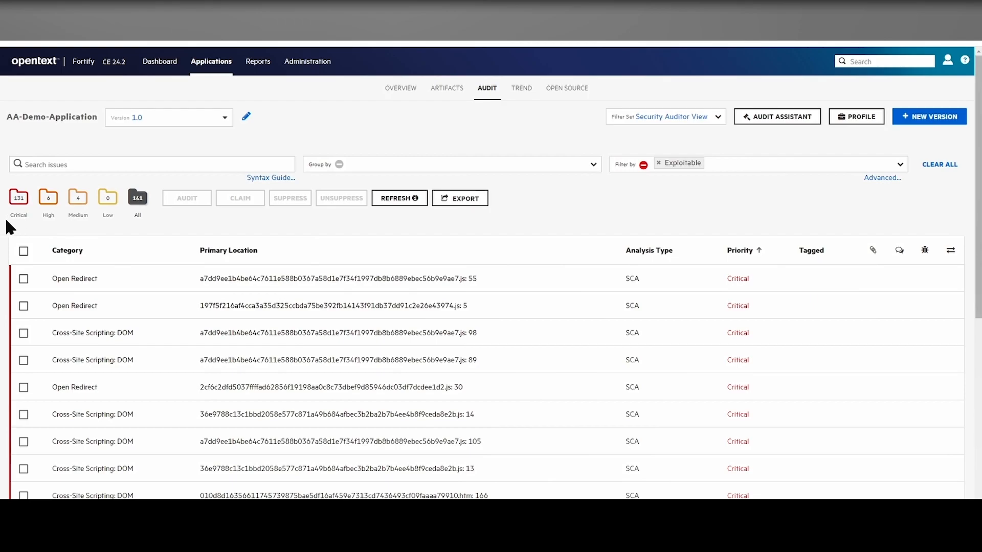
pyautogui.moveTo(154, 228)
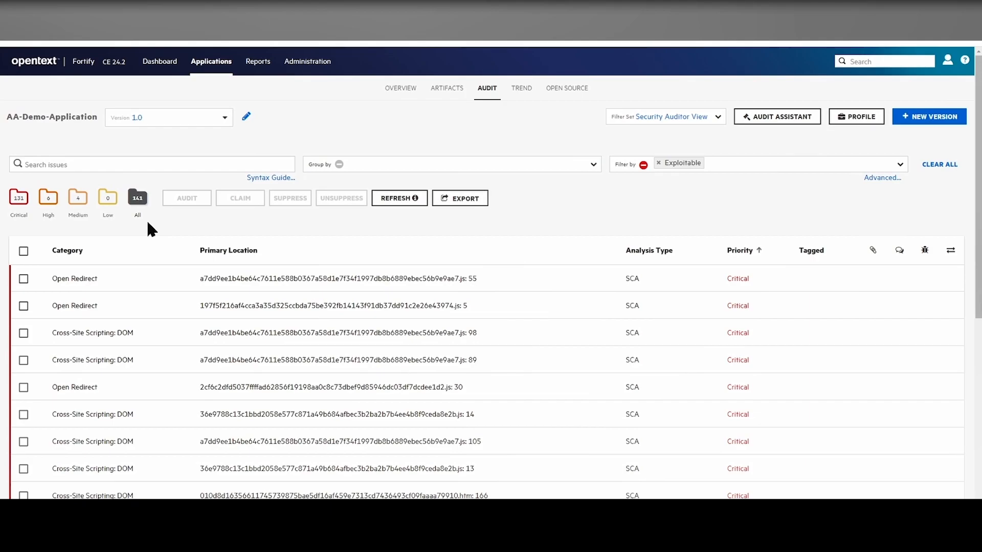
pyautogui.moveTo(900, 132)
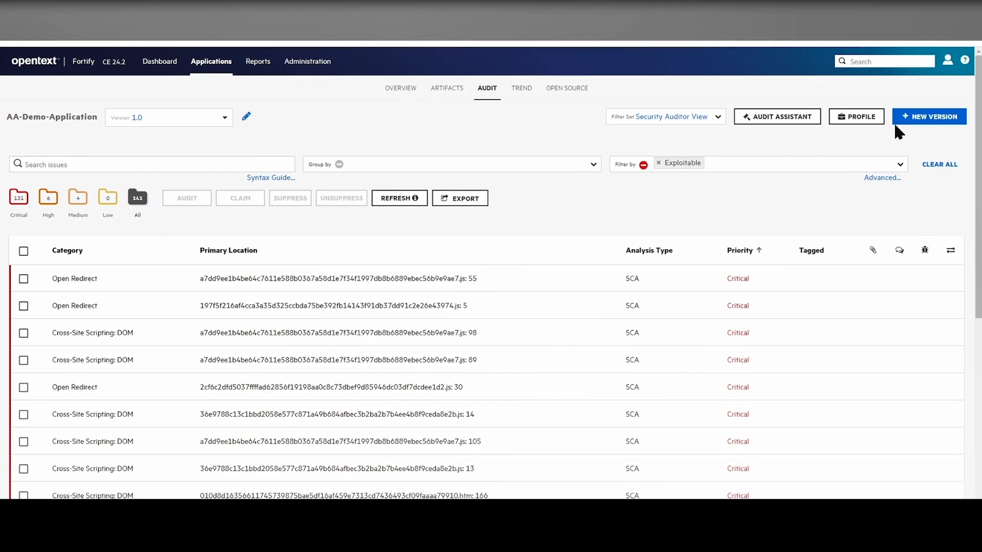